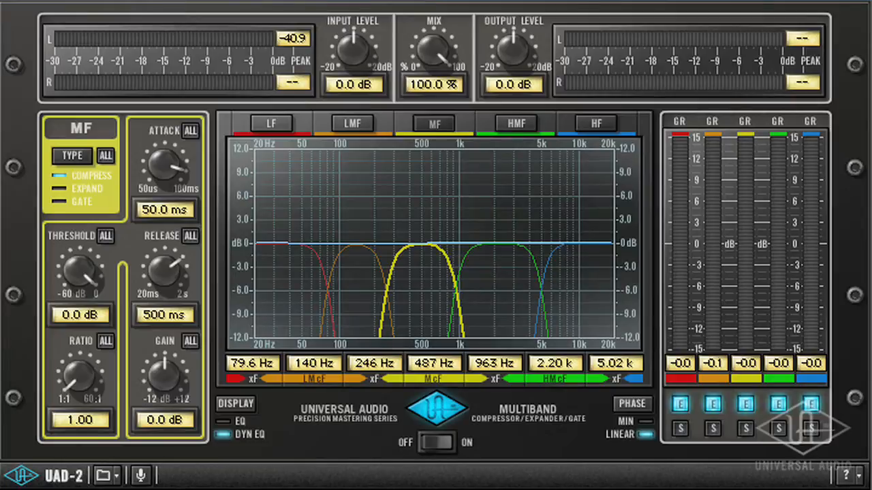
mouse_move(519, 2)
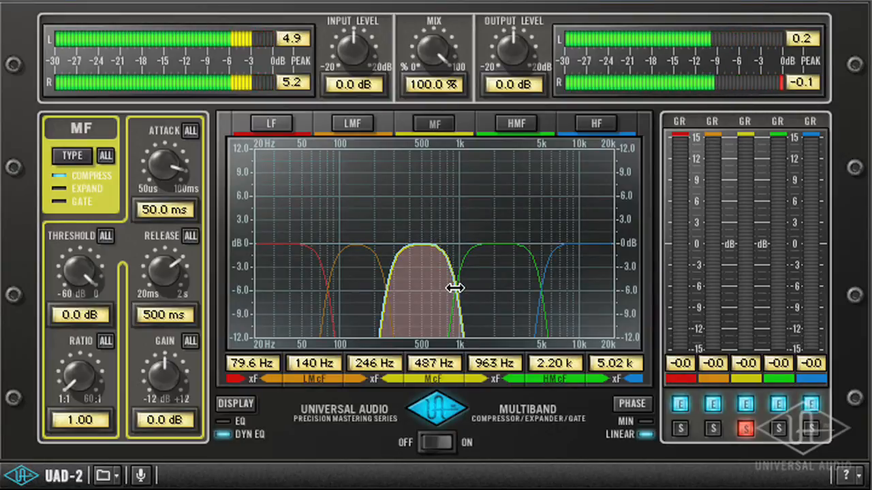
- Widen the soloed mid band to 294 Hz–2.7 kHz and raise its level to 3.2 dB
drag(455, 288, 481, 291)
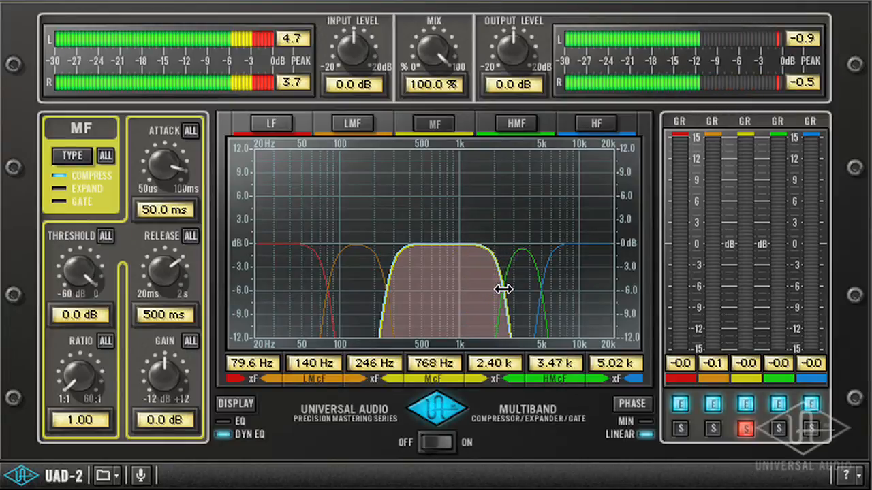
drag(504, 289, 507, 289)
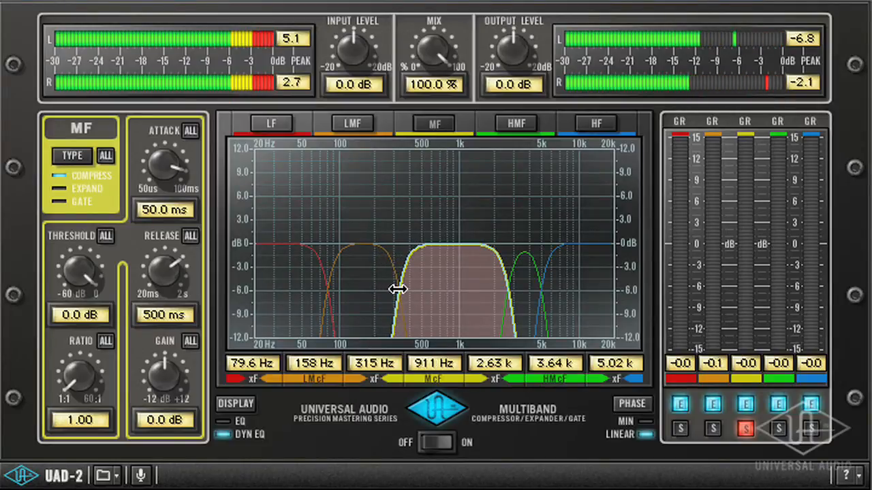
drag(401, 290, 392, 289)
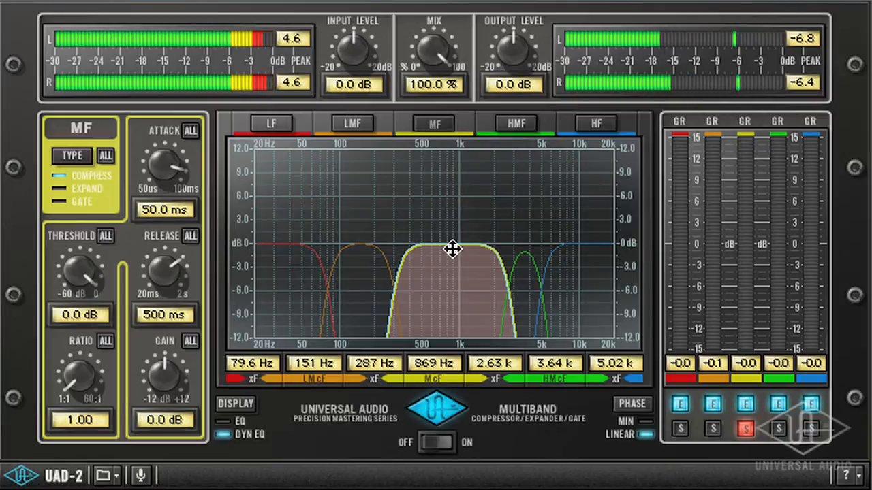
drag(453, 248, 453, 243)
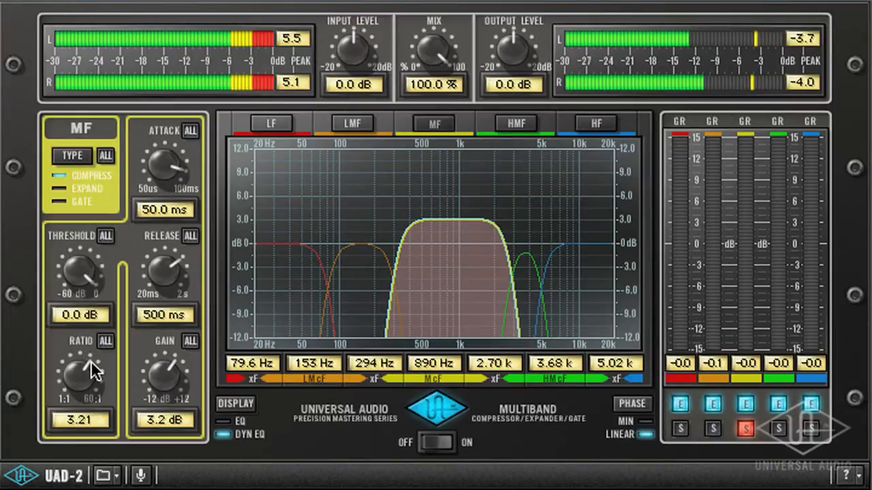
- Set the mid band ratio to 4.93 and threshold to −37 dB, re-engaging its dynamics
drag(80, 378, 89, 355)
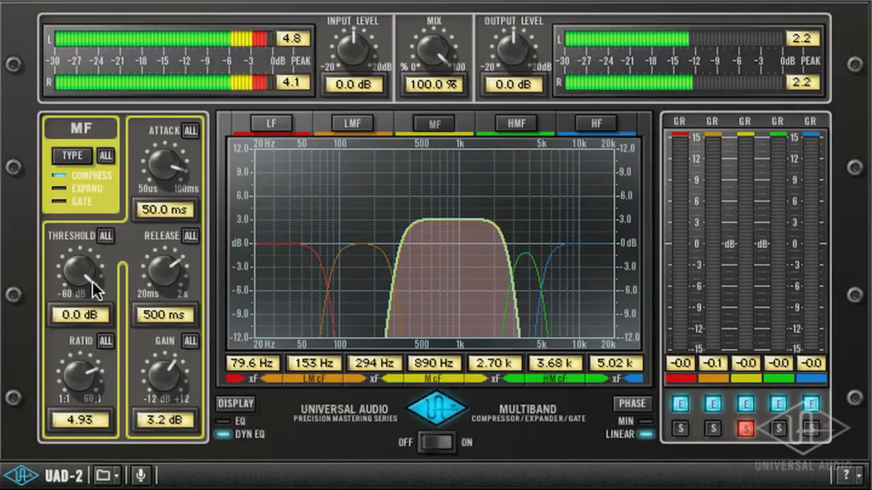
drag(78, 273, 87, 264)
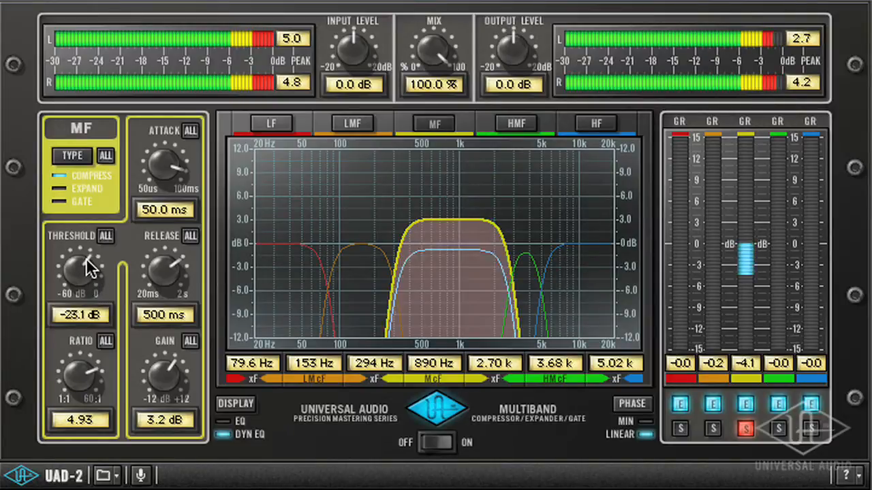
drag(81, 272, 74, 286)
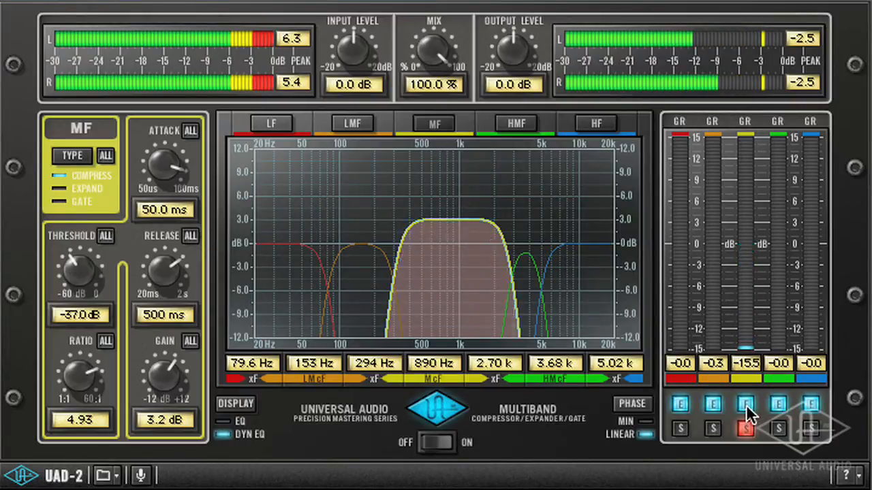
click(745, 403)
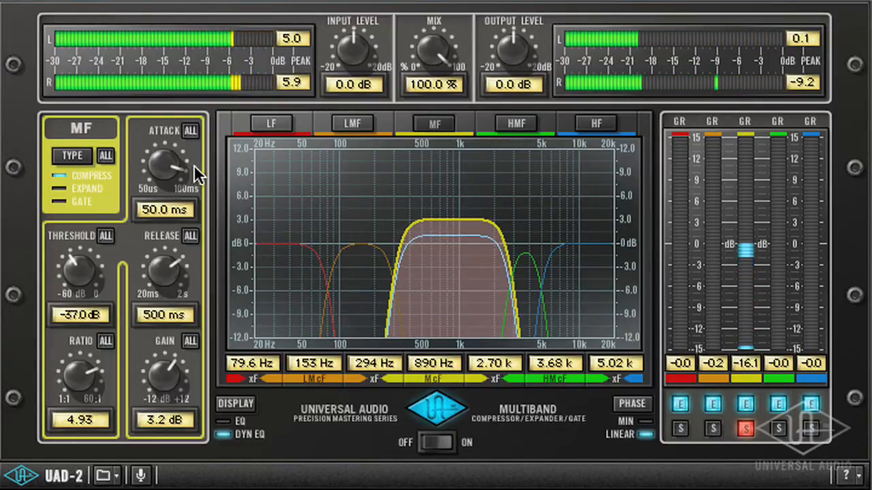
- Shorten the mid band attack to about 348 µs and release to 63.1 ms
drag(170, 167, 180, 173)
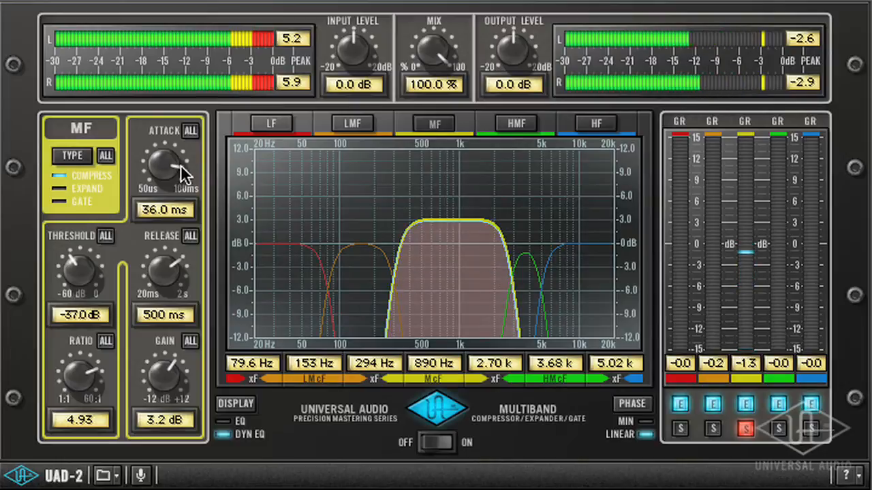
drag(170, 170, 170, 150)
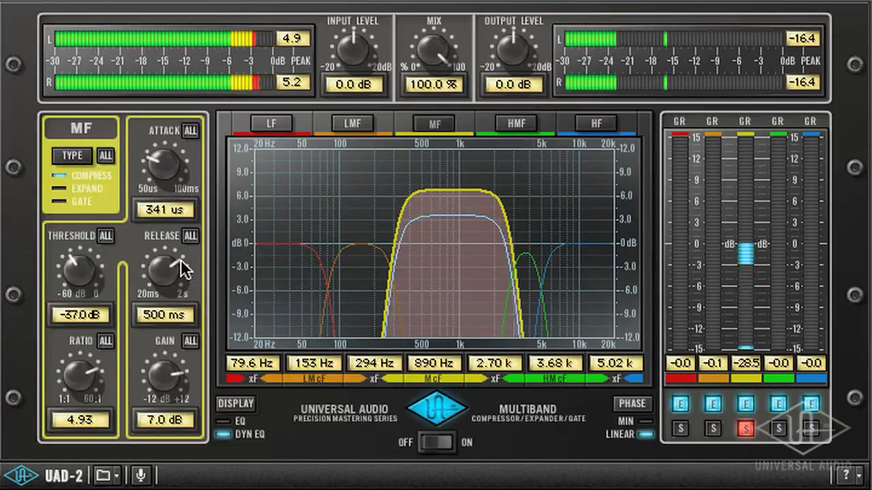
drag(163, 272, 164, 259)
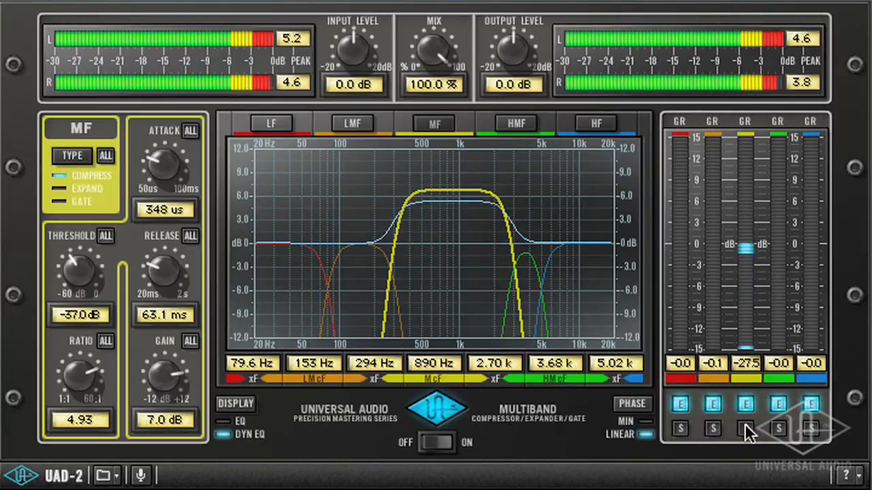
- Solo the mid band and boost its gain to 9.8 dB
click(745, 429)
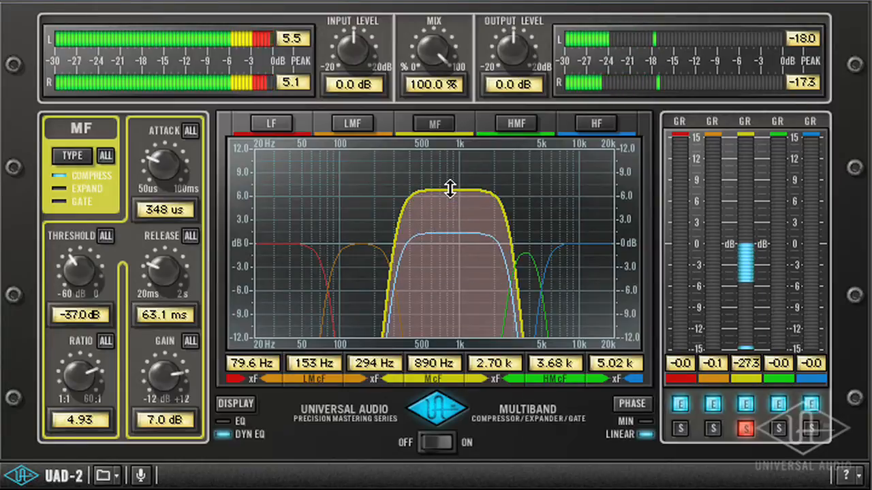
drag(450, 194, 449, 173)
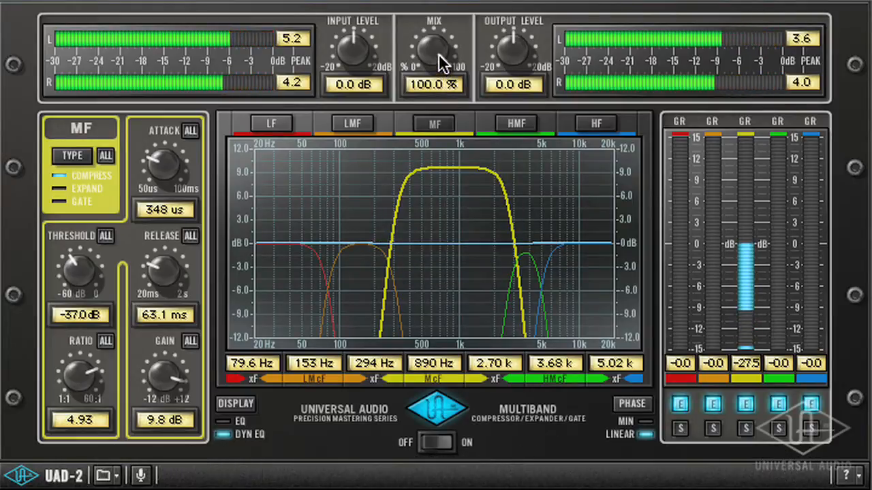
- Lower the compressor's wet/dry Mix from 100% to 52.5%
drag(433, 51, 422, 64)
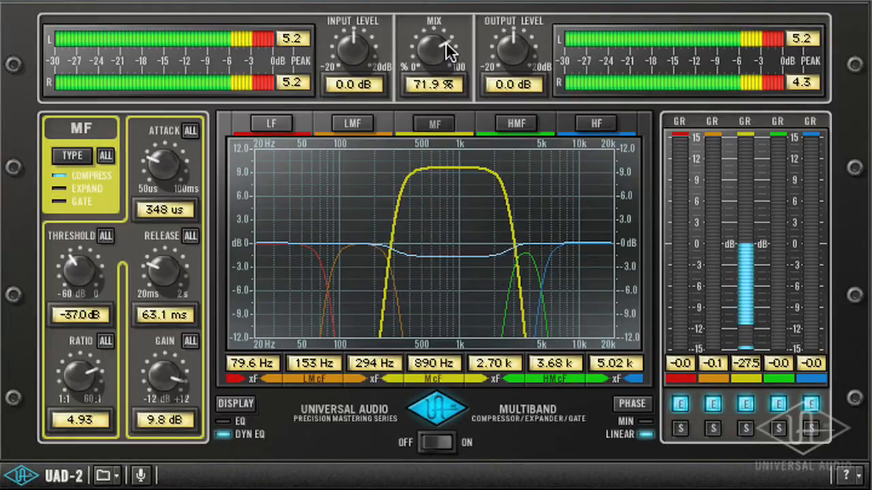
drag(435, 48, 434, 62)
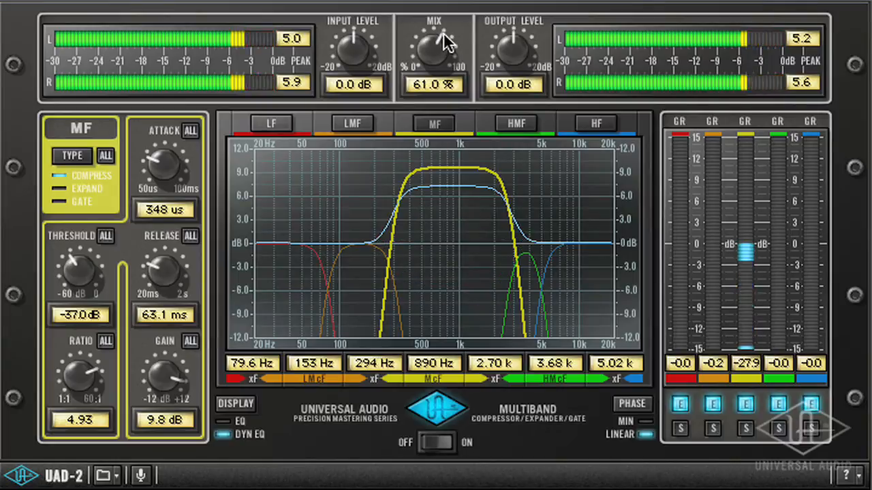
drag(435, 48, 429, 58)
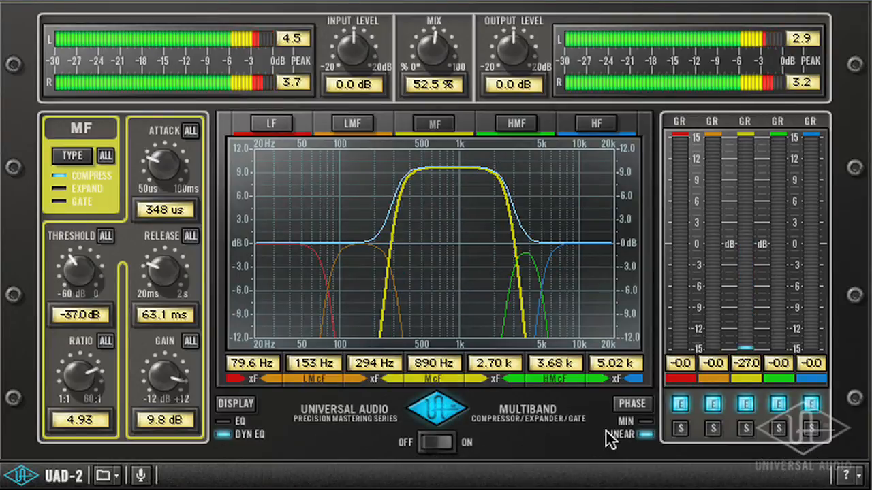
click(632, 404)
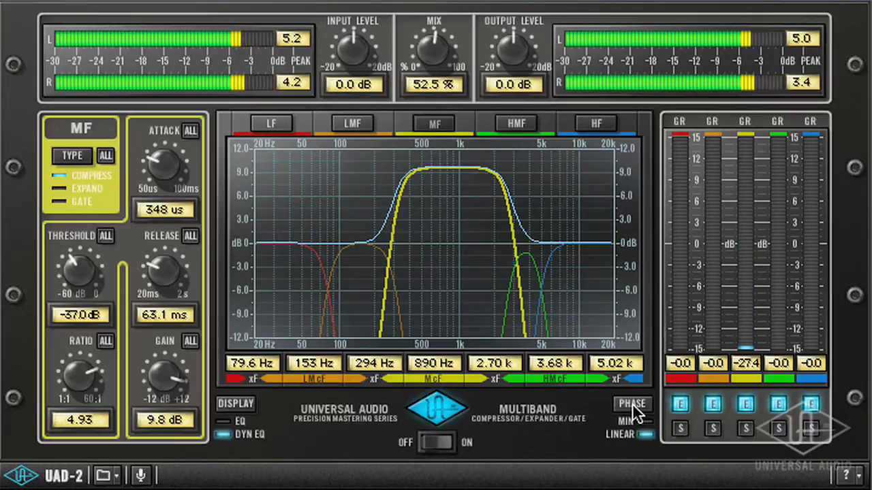
click(436, 411)
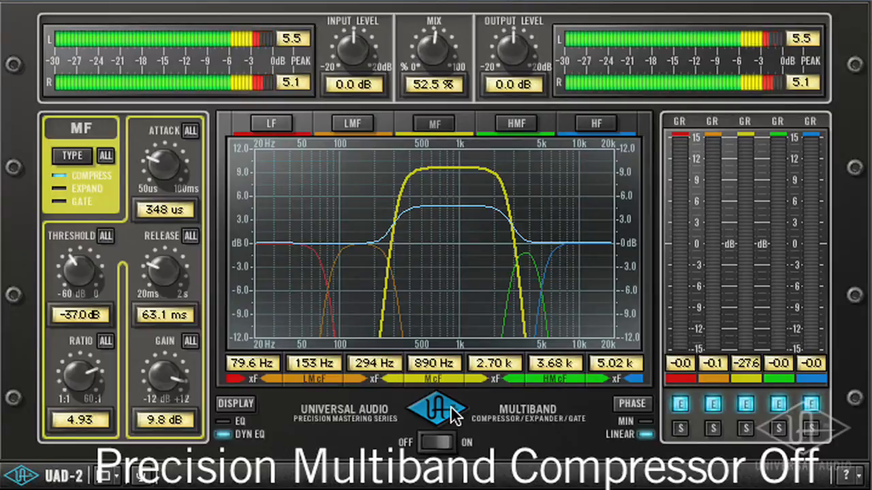
click(436, 443)
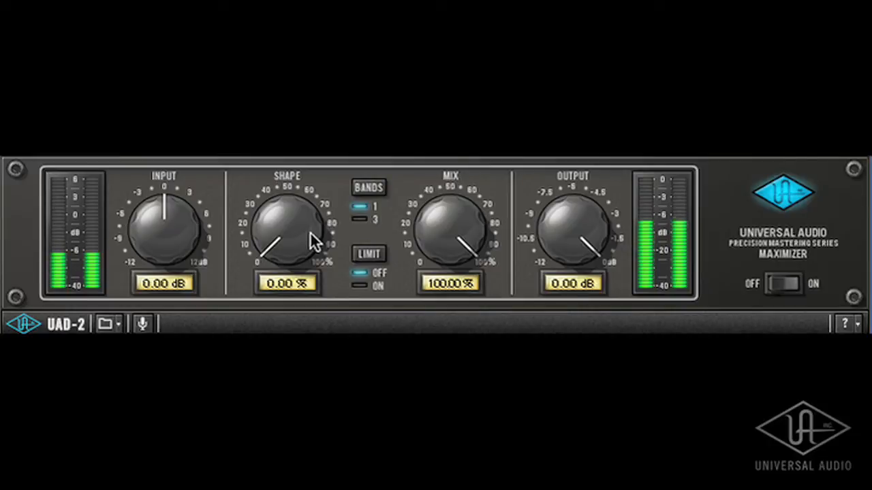
mouse_move(541, 243)
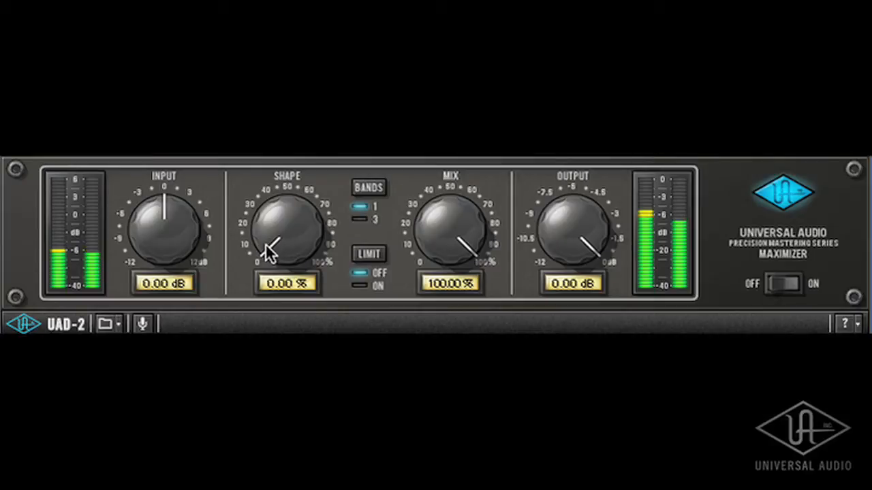
- Adjust maximizer shape, pull output to about −8.5 dB and drive input to 8.28 dB
drag(269, 248, 323, 242)
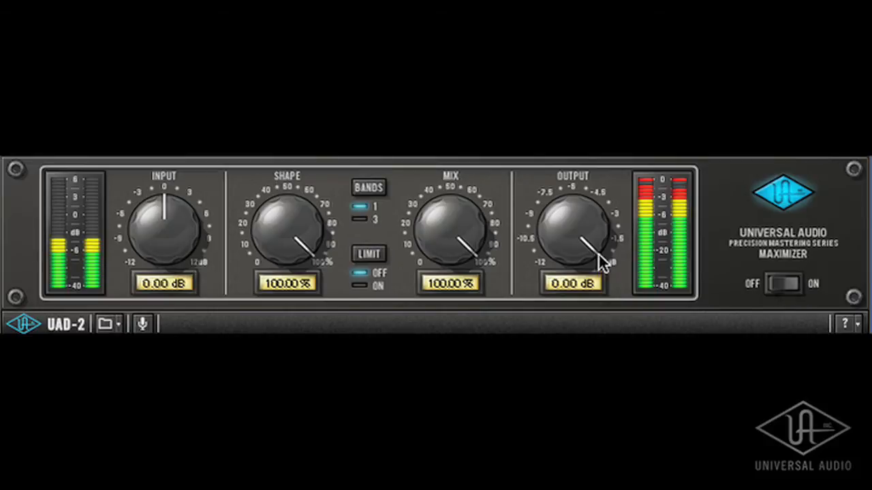
drag(586, 246, 606, 218)
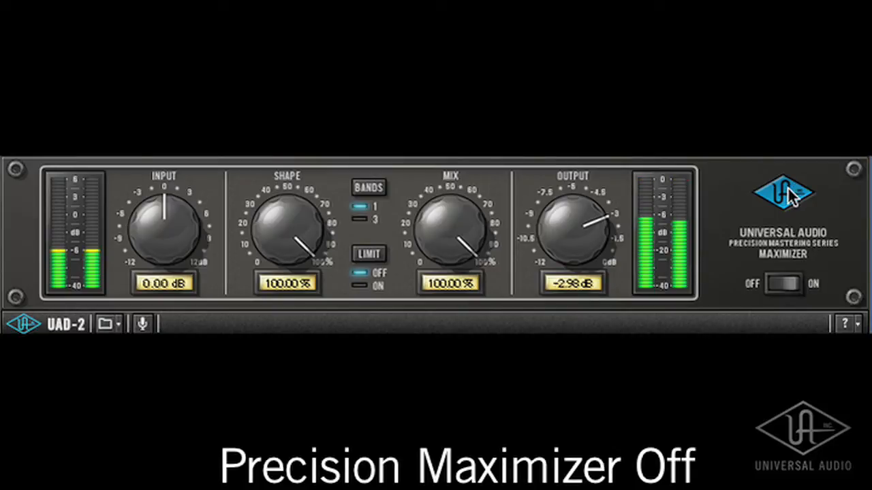
click(783, 284)
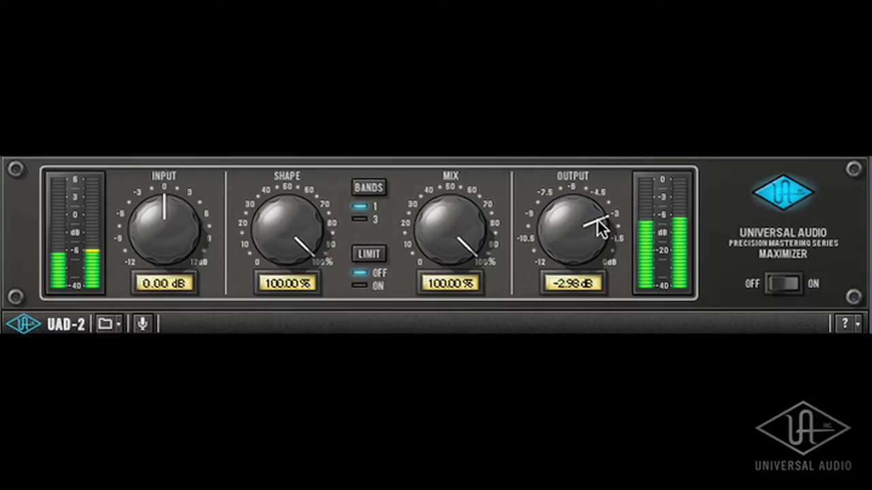
drag(596, 225, 535, 217)
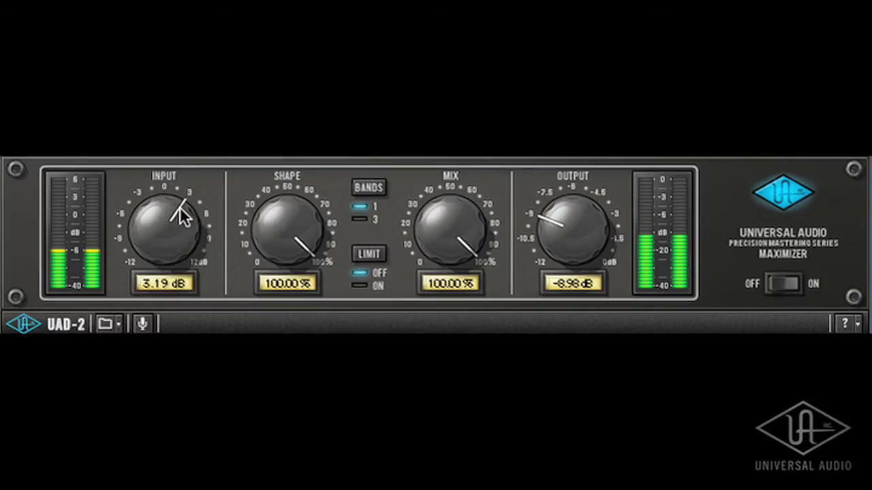
drag(180, 215, 189, 235)
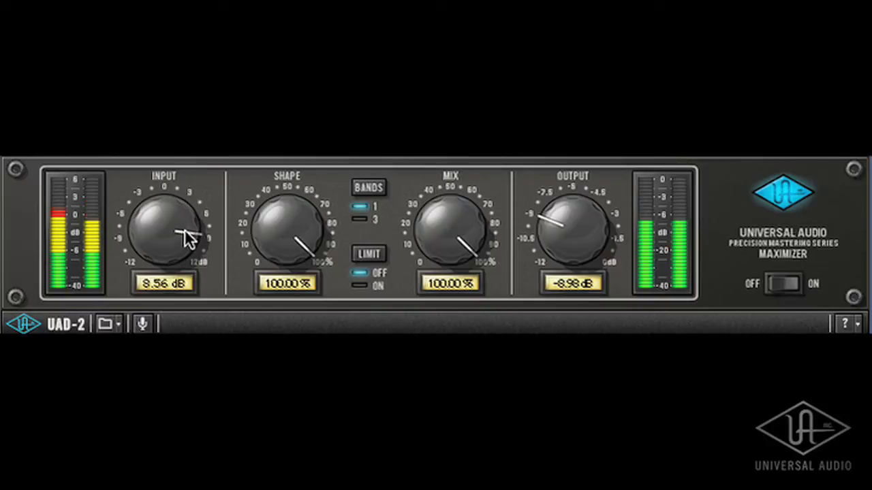
drag(184, 232, 184, 239)
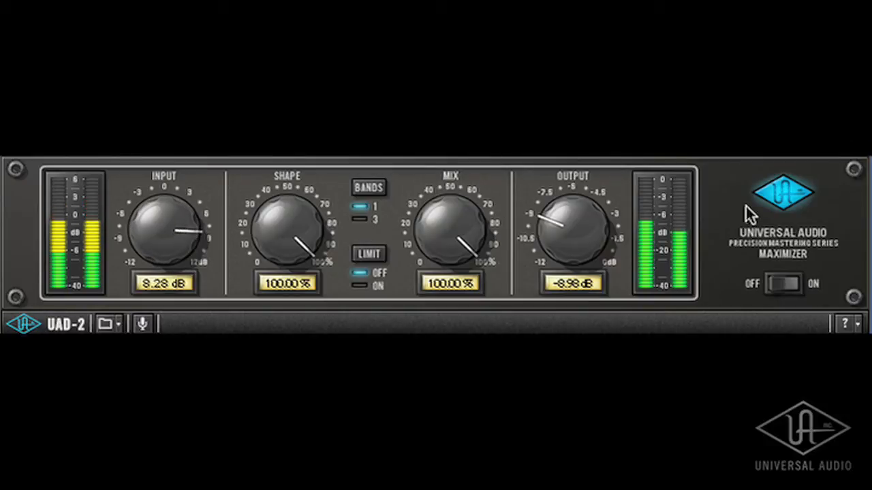
- Compare against bypass and lower the maximizer's shape to 67.78%
click(782, 284)
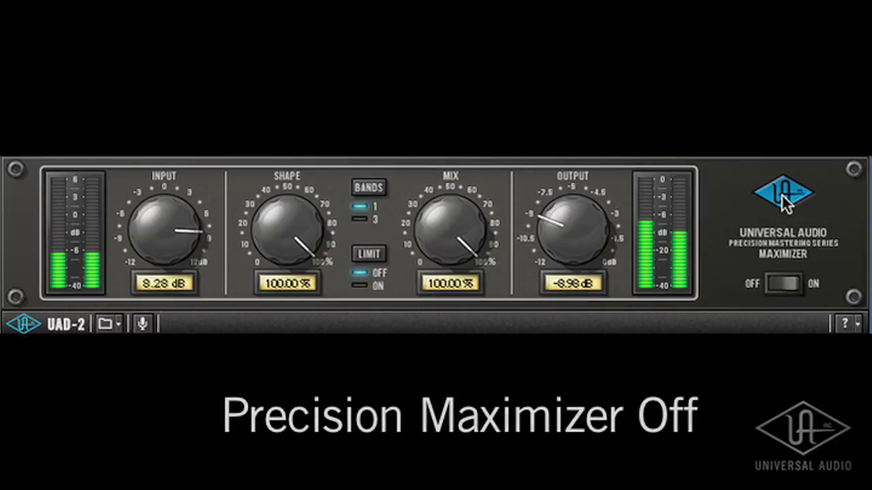
click(792, 284)
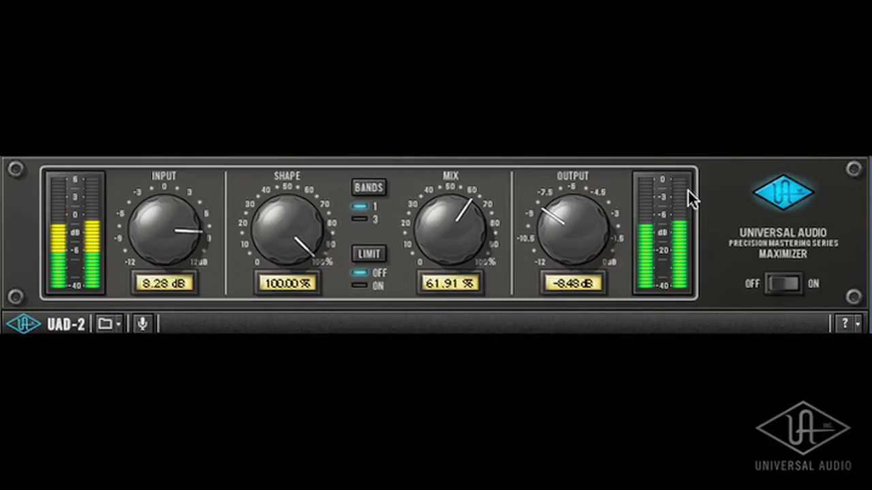
click(784, 284)
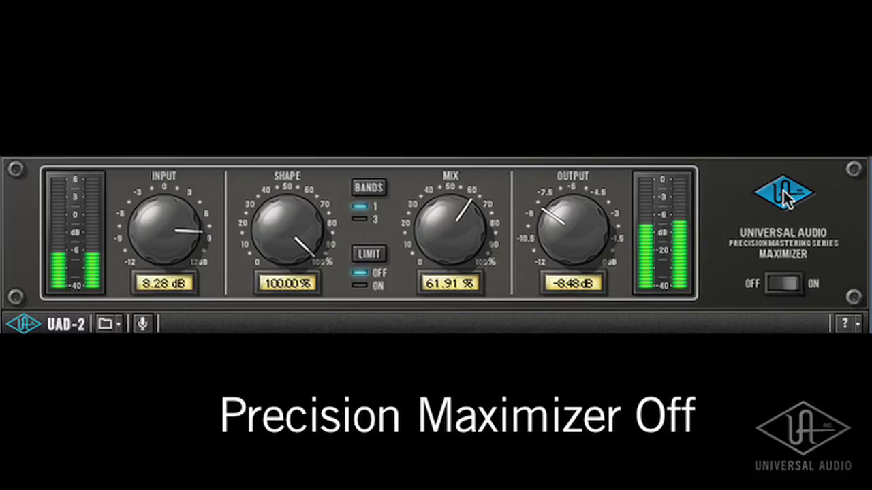
click(783, 285)
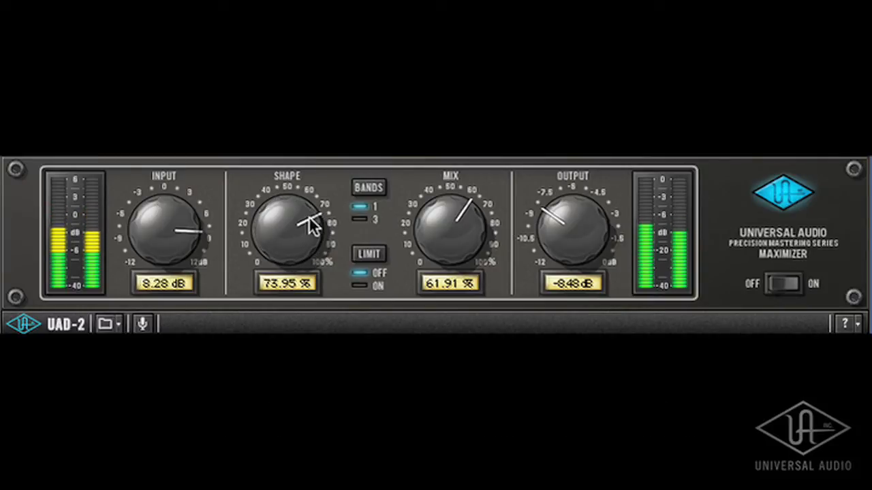
drag(307, 217, 303, 224)
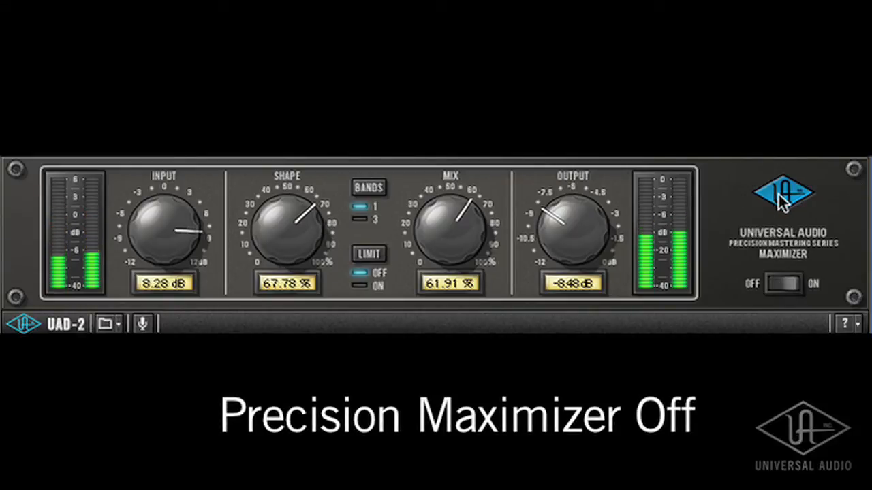
click(782, 284)
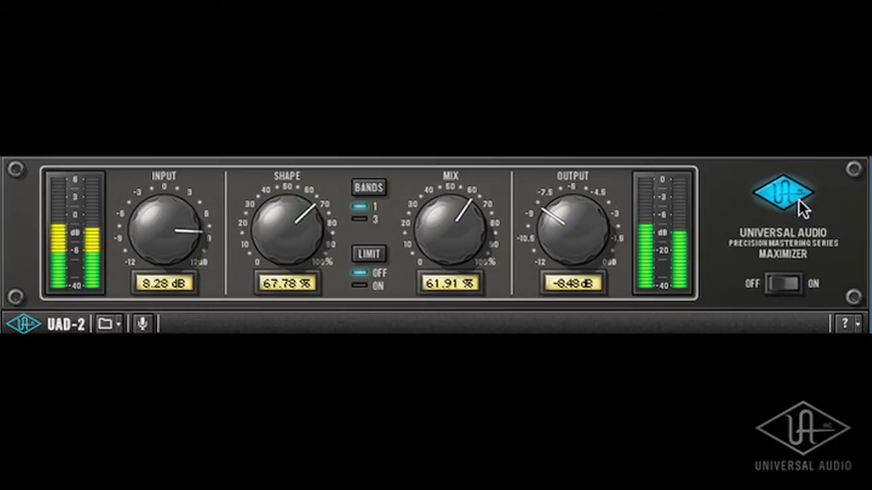
mouse_move(855, 246)
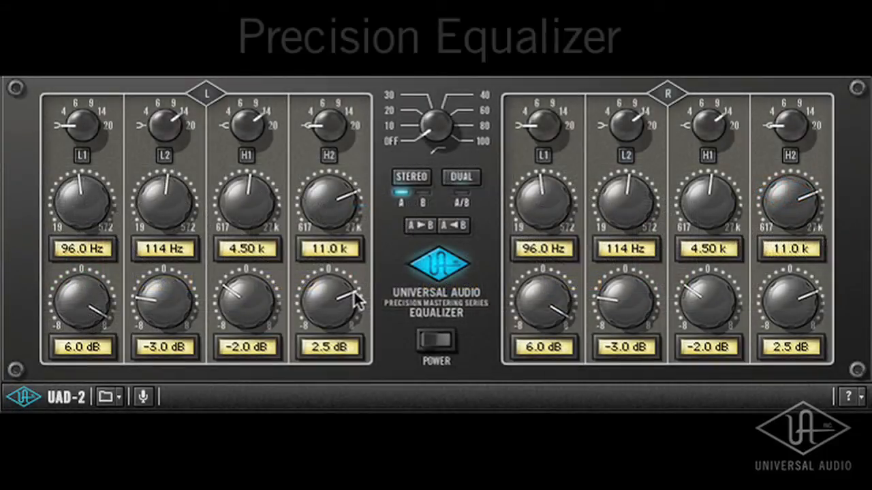
- Set H2 gain to 2.0 dB, engage L1, L2, H1 and H2, and A/B with bypass
drag(330, 300, 331, 313)
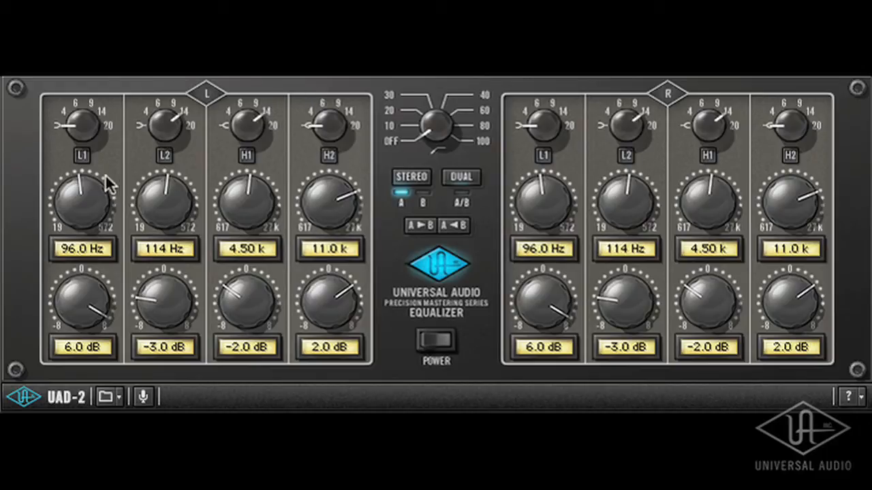
mouse_move(89, 169)
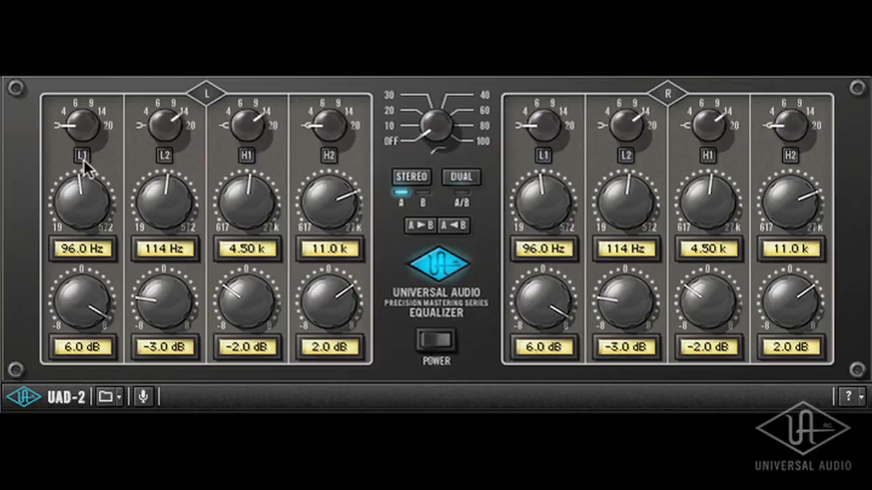
click(82, 155)
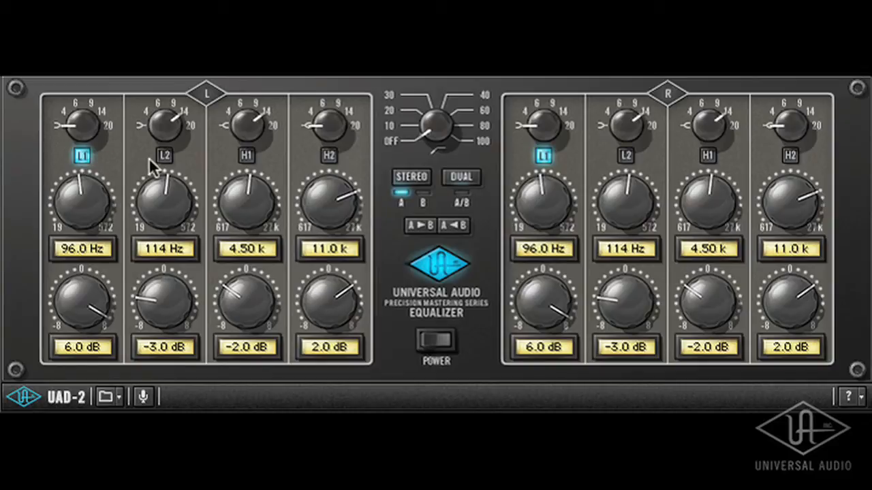
mouse_move(180, 133)
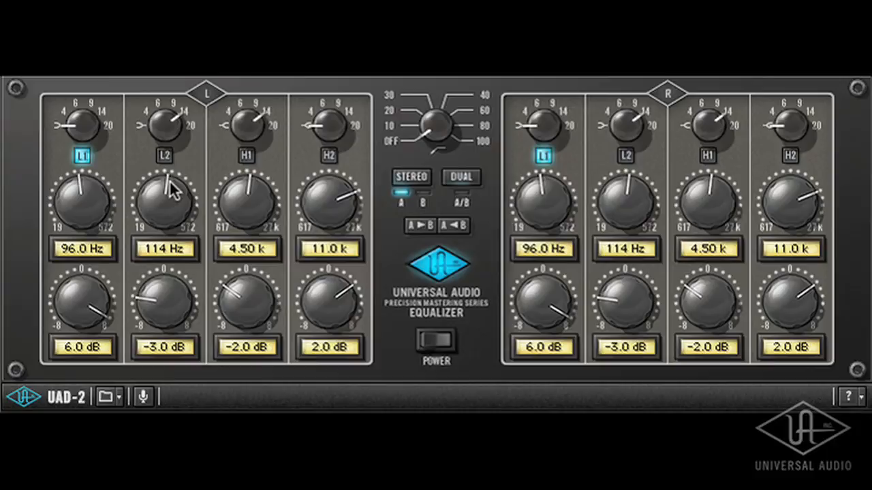
mouse_move(167, 163)
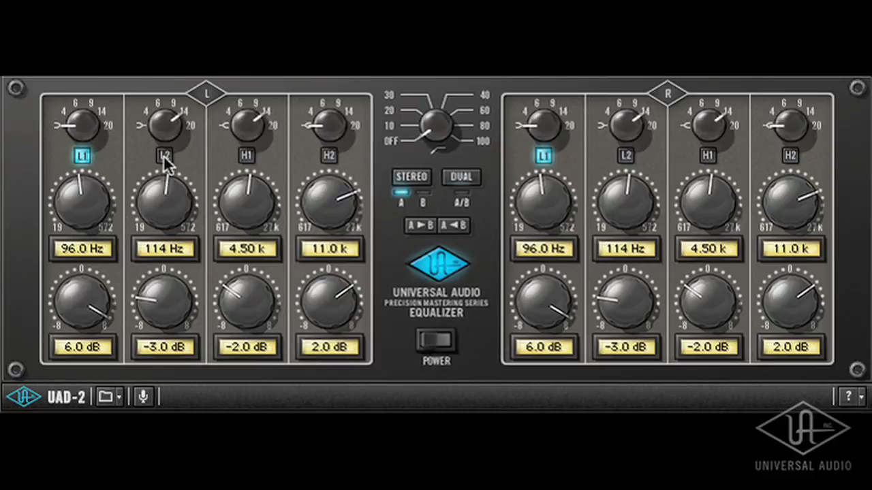
click(164, 155)
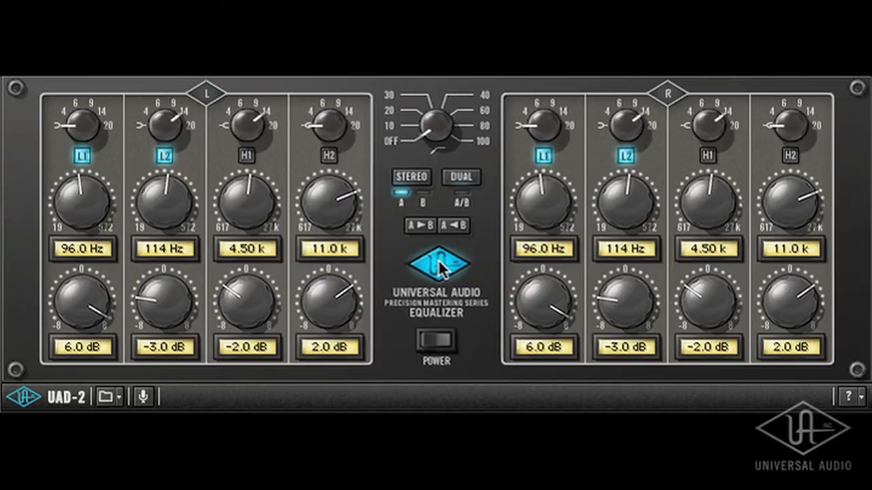
mouse_move(252, 164)
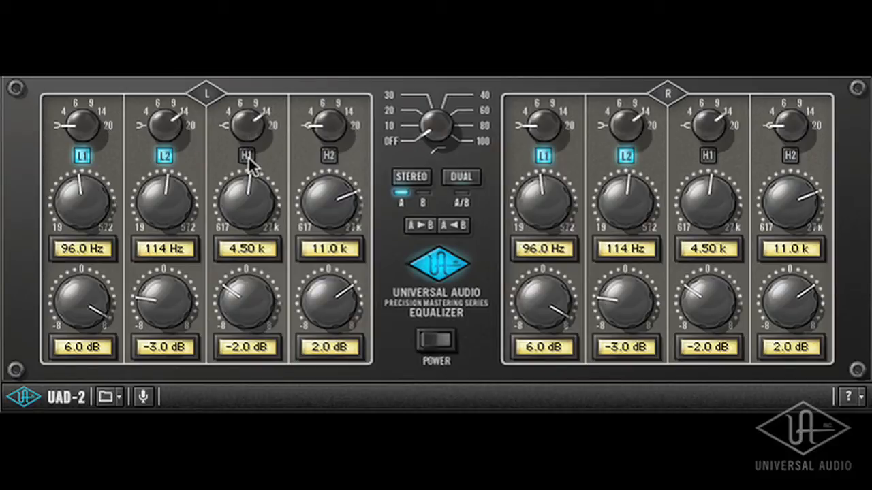
click(246, 156)
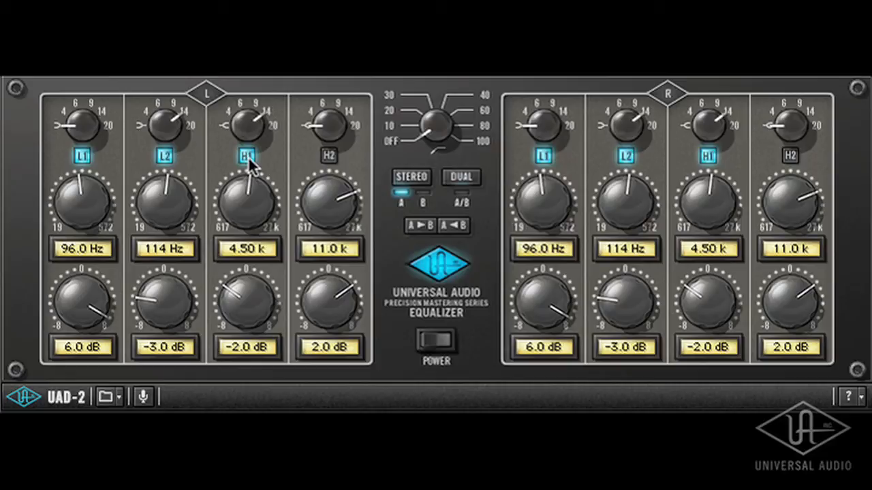
mouse_move(323, 165)
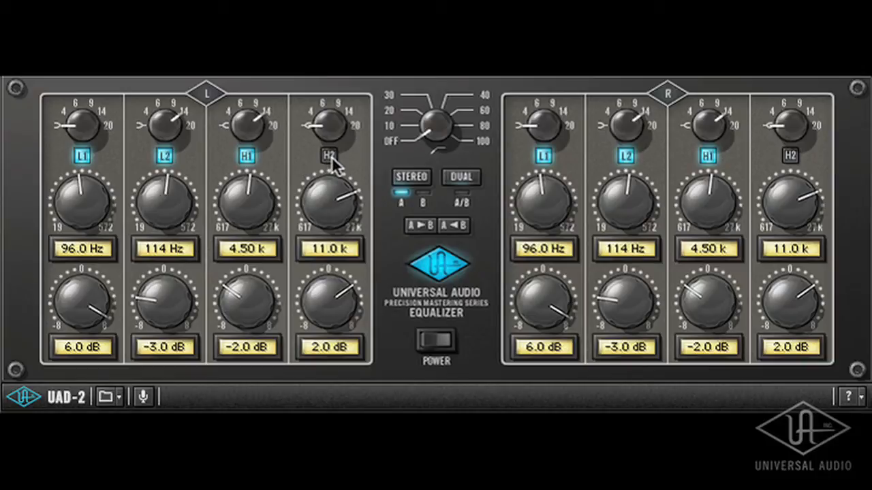
click(327, 156)
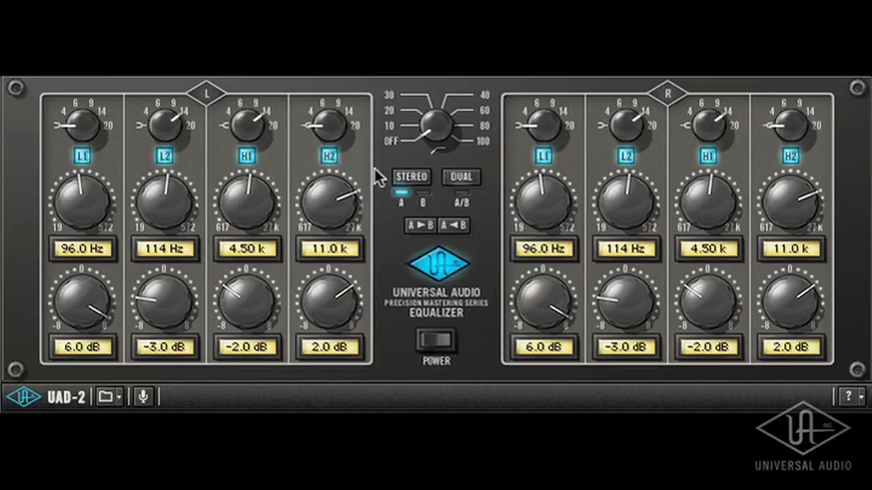
mouse_move(446, 269)
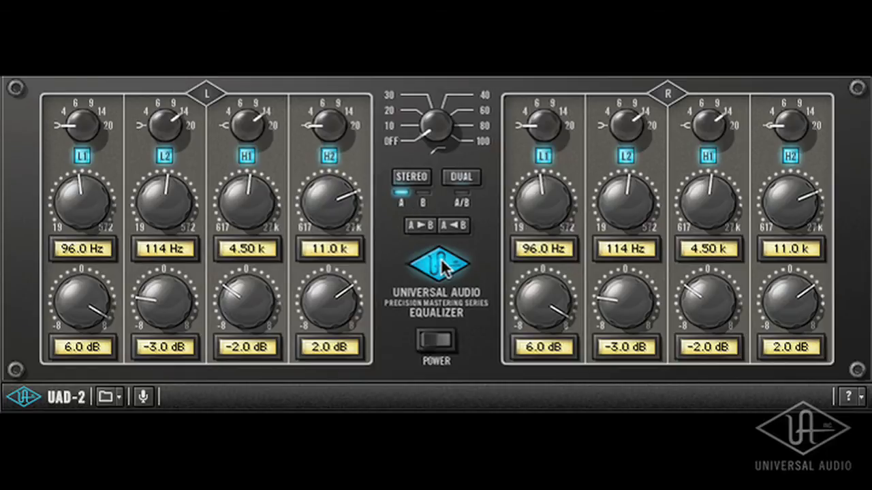
click(435, 341)
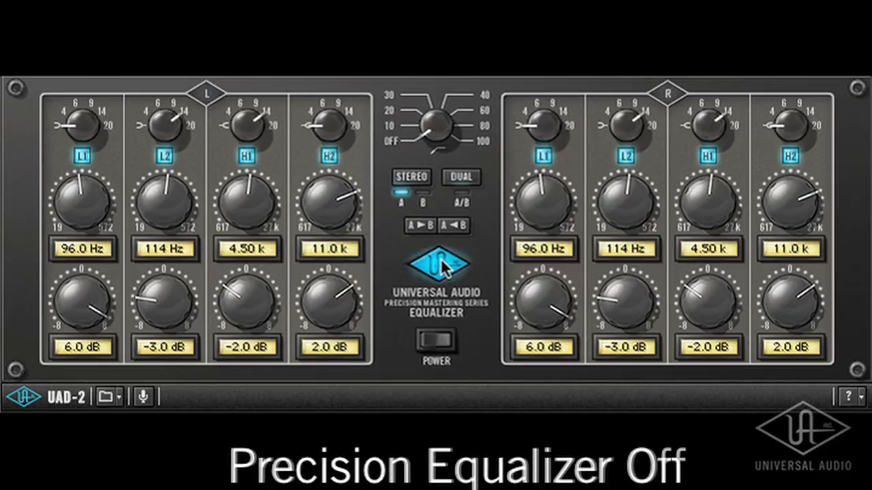
click(434, 344)
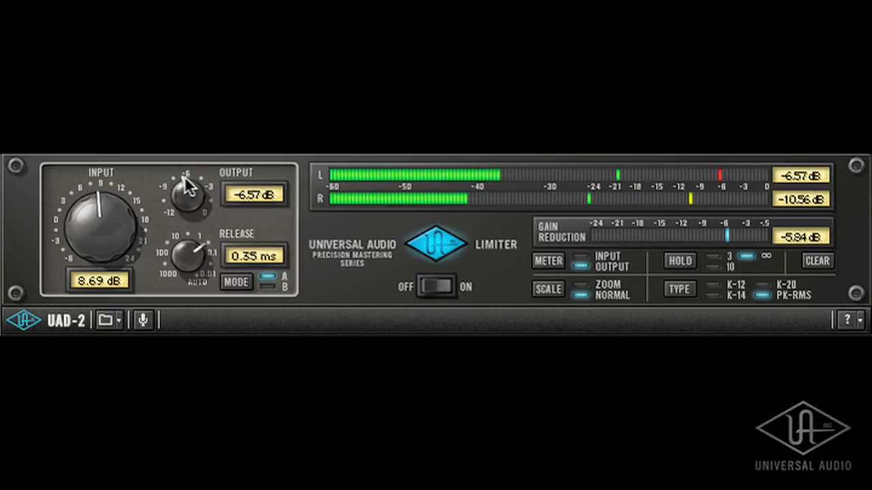
- Lower the Limiter output to −12 dB and drive its input to about 20.4 dB
drag(188, 192, 177, 201)
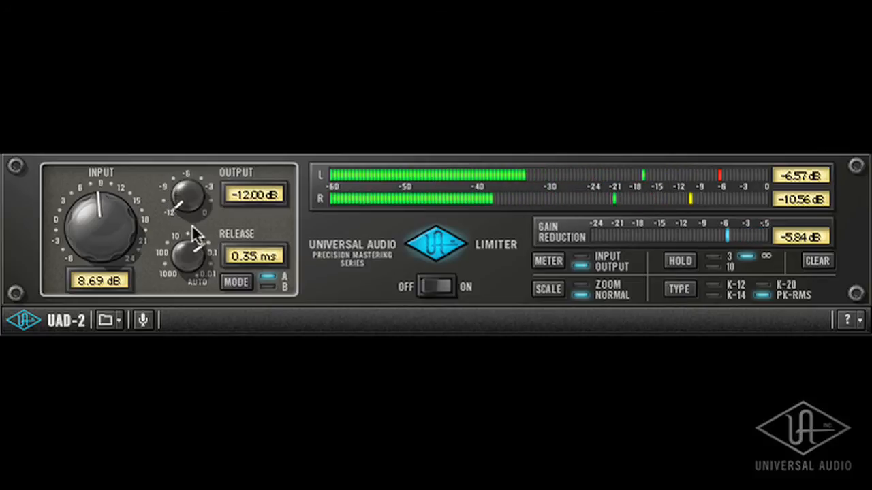
drag(101, 225, 122, 218)
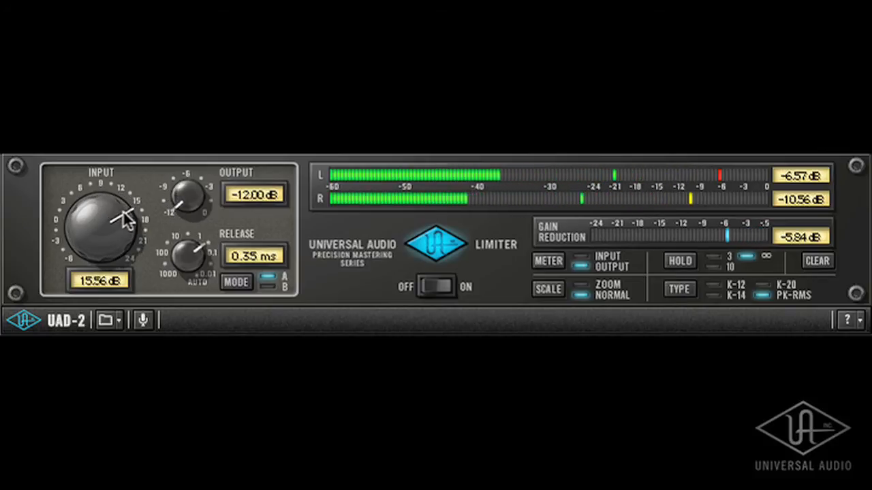
drag(119, 214, 126, 242)
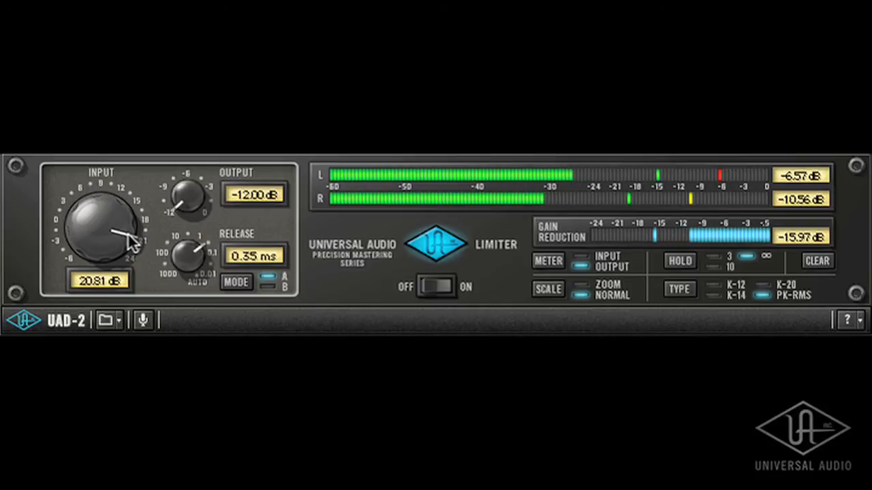
drag(103, 225, 120, 239)
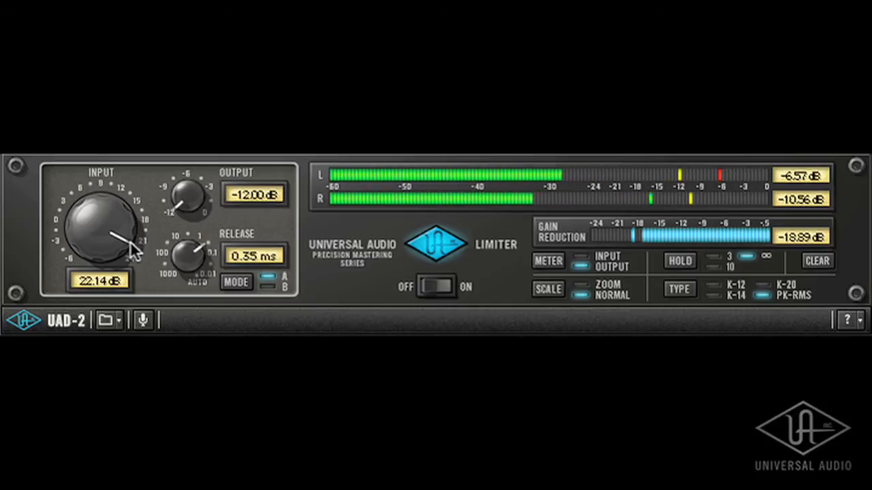
drag(133, 249, 140, 241)
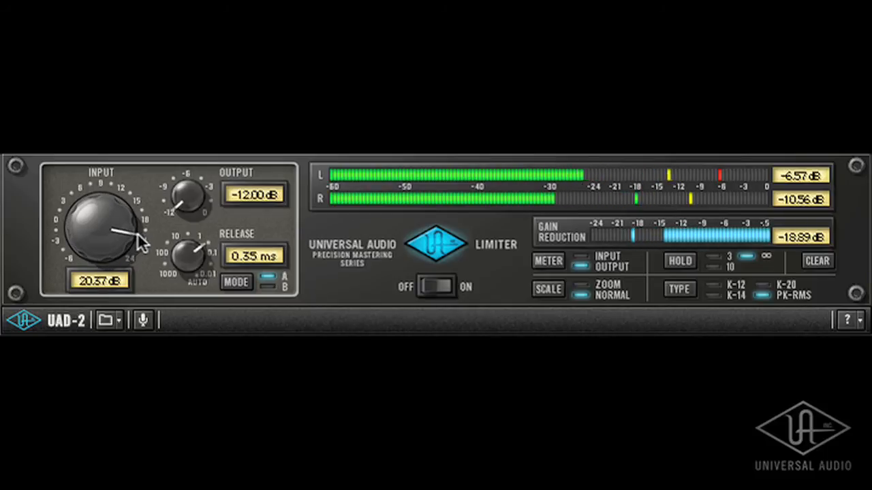